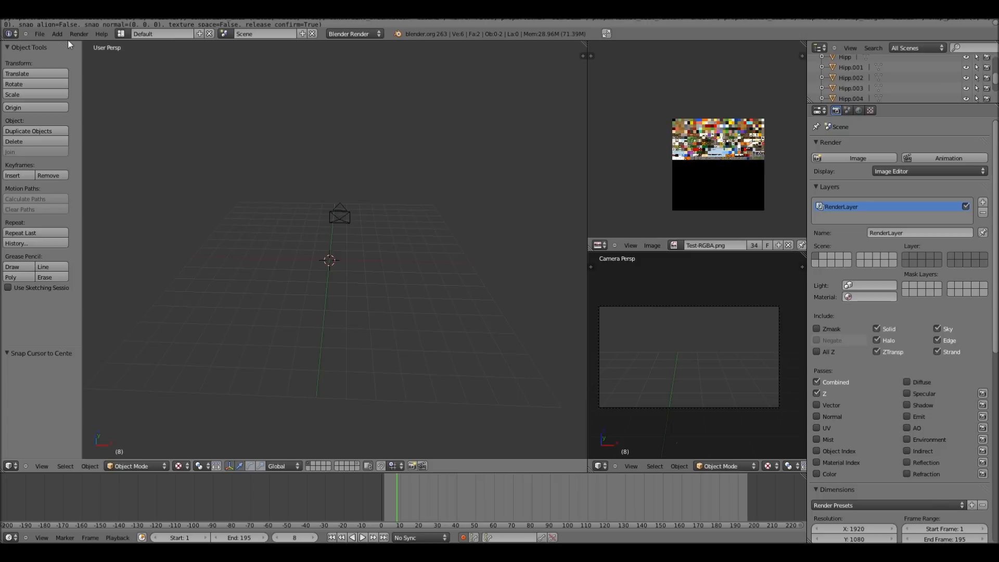
Bring up the File menu's import formats with Wavefront OBJ ready to choose
{"action": "left_click", "coordinate": [40, 33]}
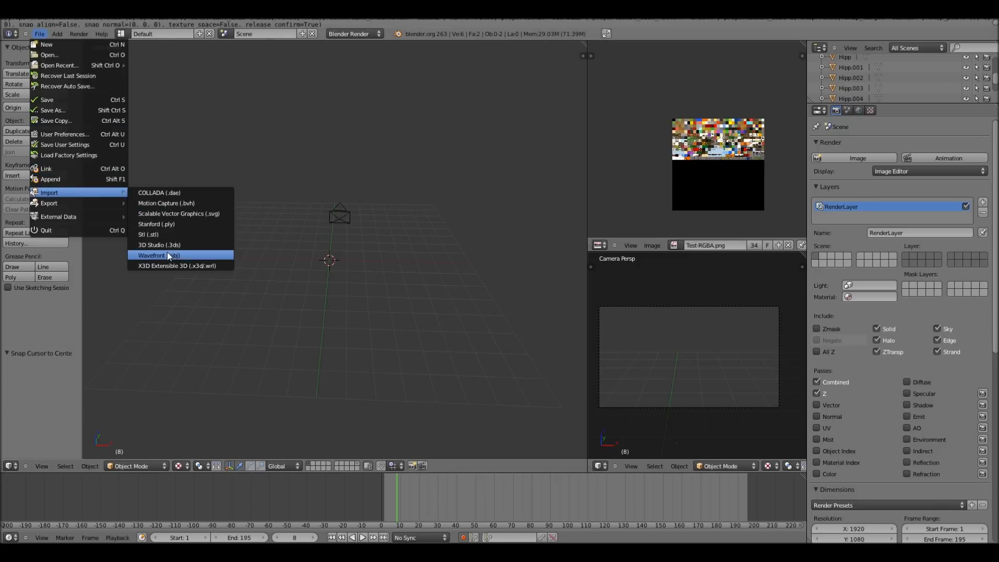
Import Test.obj from the Mineways folder as a Wavefront OBJ into the scene
{"action": "left_click", "coordinate": [153, 256]}
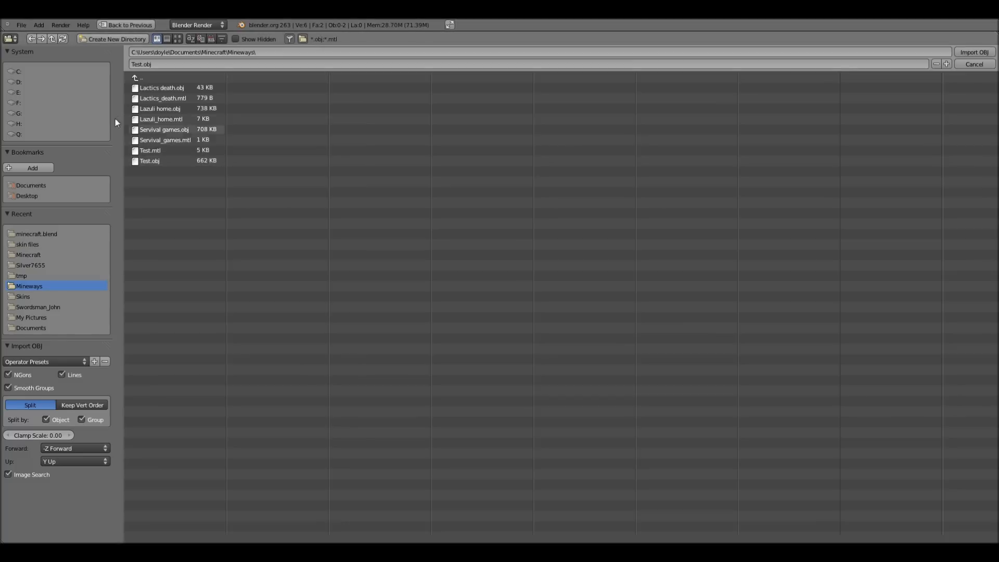
{"action": "mouse_move", "coordinate": [164, 129]}
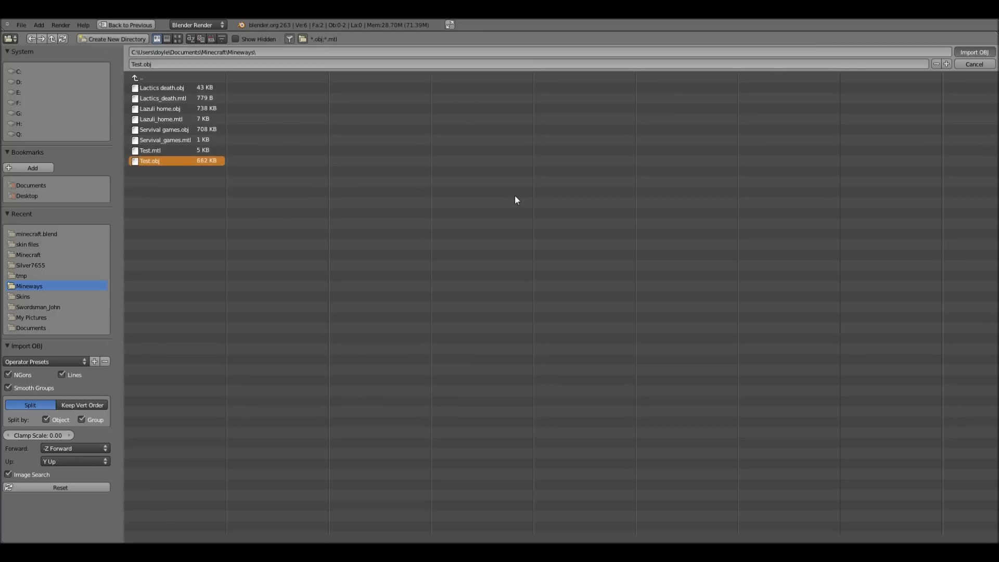
{"action": "left_click", "coordinate": [973, 52]}
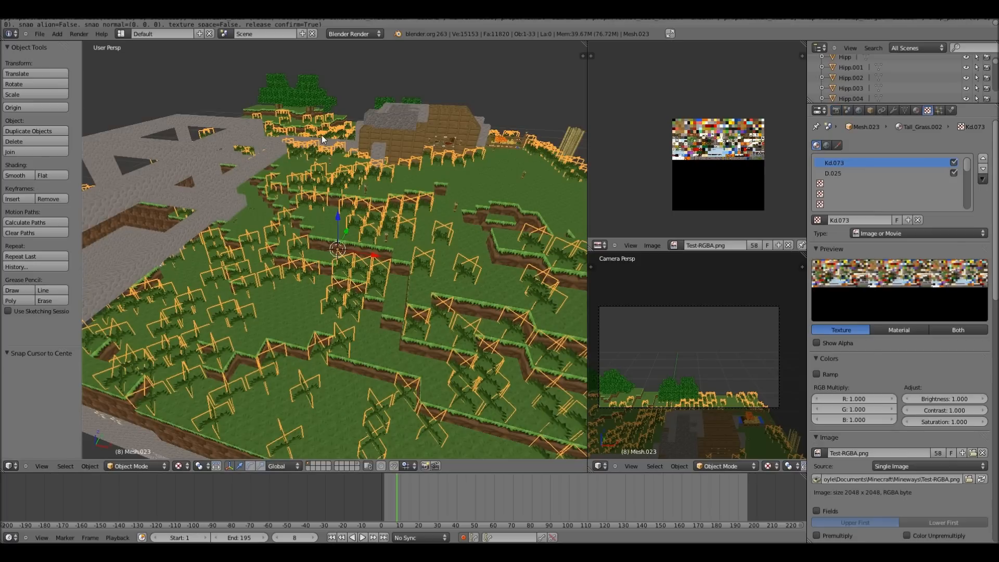
{"action": "mouse_move", "coordinate": [294, 225]}
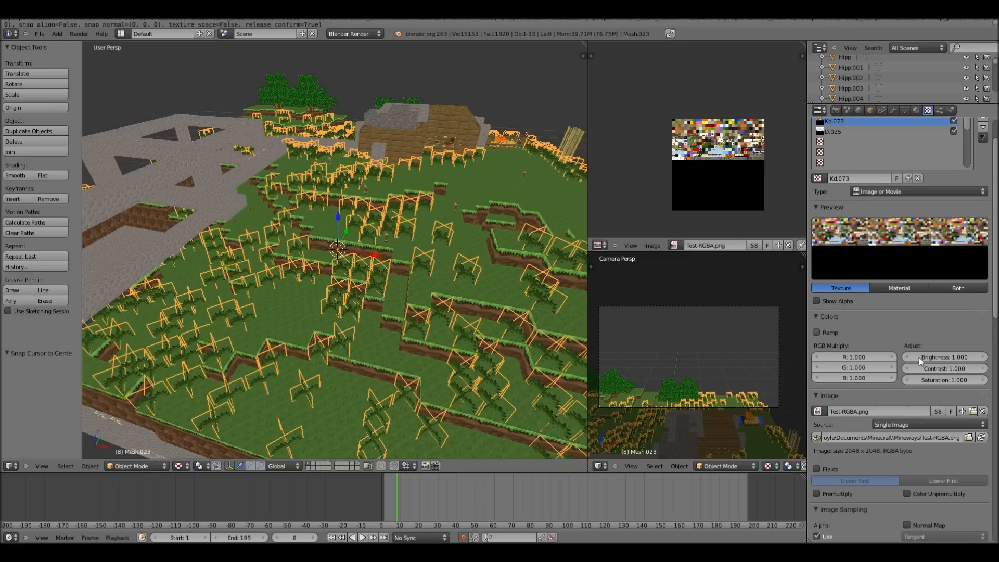
Disable MIP Map and Interpolation on the grass texture and use Area filtering at size 0.10
{"action": "scroll", "scroll_direction": "down", "scroll_amount": 3}
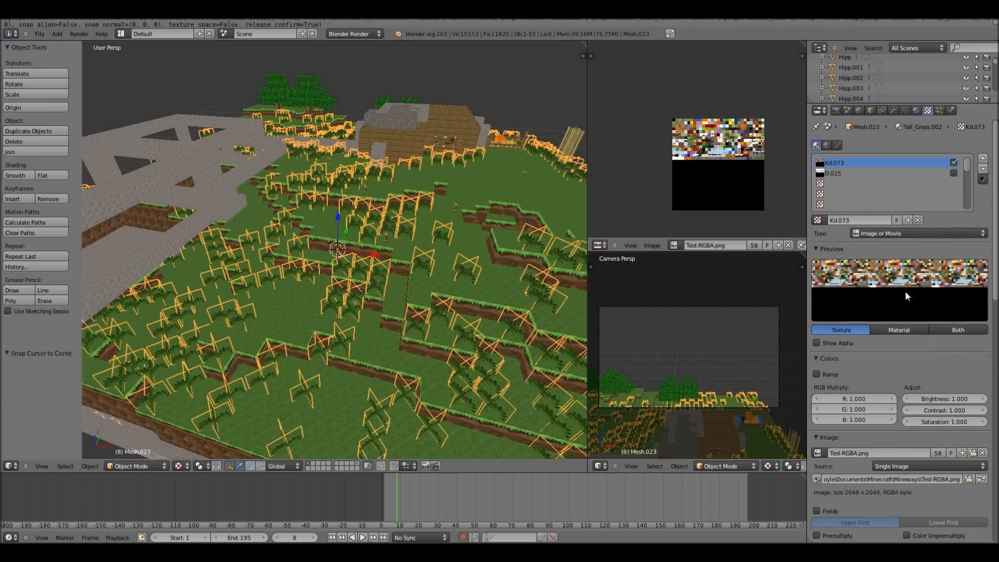
{"action": "scroll", "scroll_direction": "down", "scroll_amount": 3}
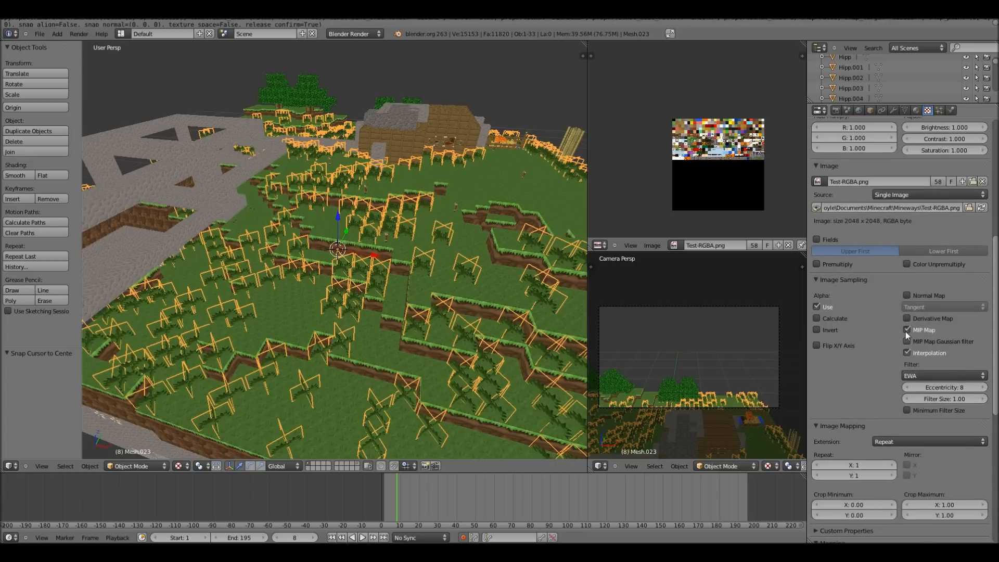
{"action": "left_click", "coordinate": [907, 330]}
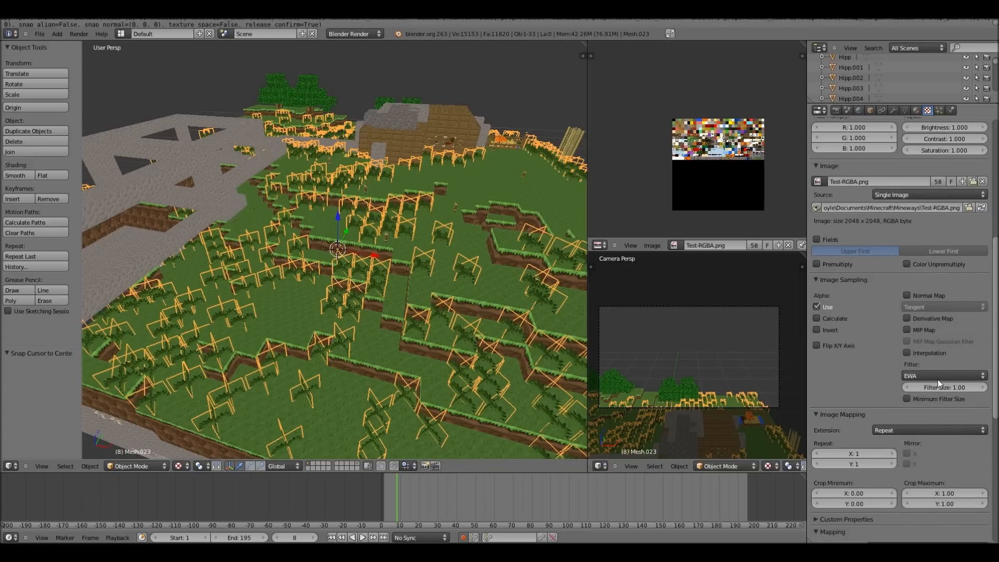
{"action": "left_click", "coordinate": [943, 376]}
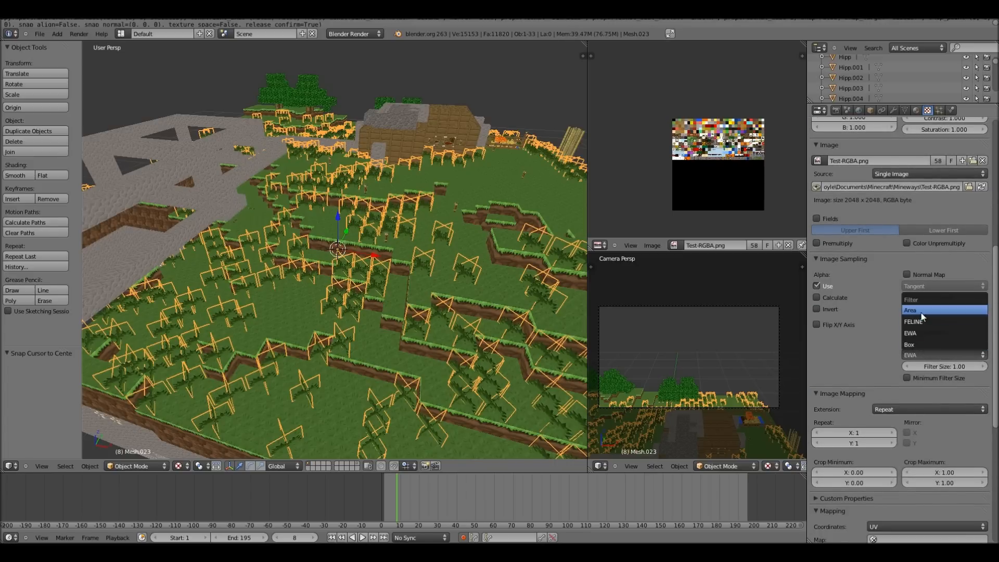
{"action": "left_click", "coordinate": [909, 310]}
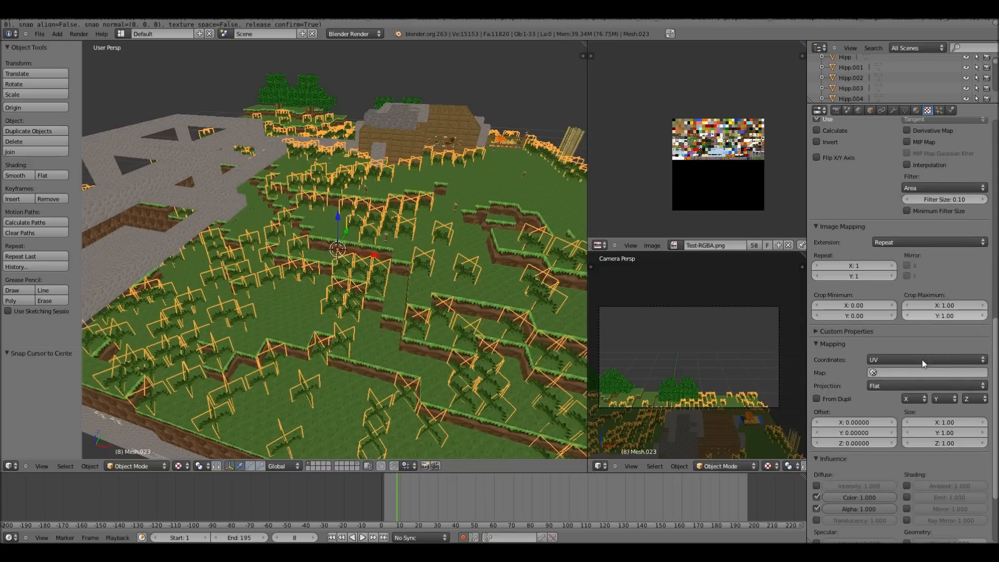
{"action": "scroll", "scroll_direction": "down", "scroll_amount": 3}
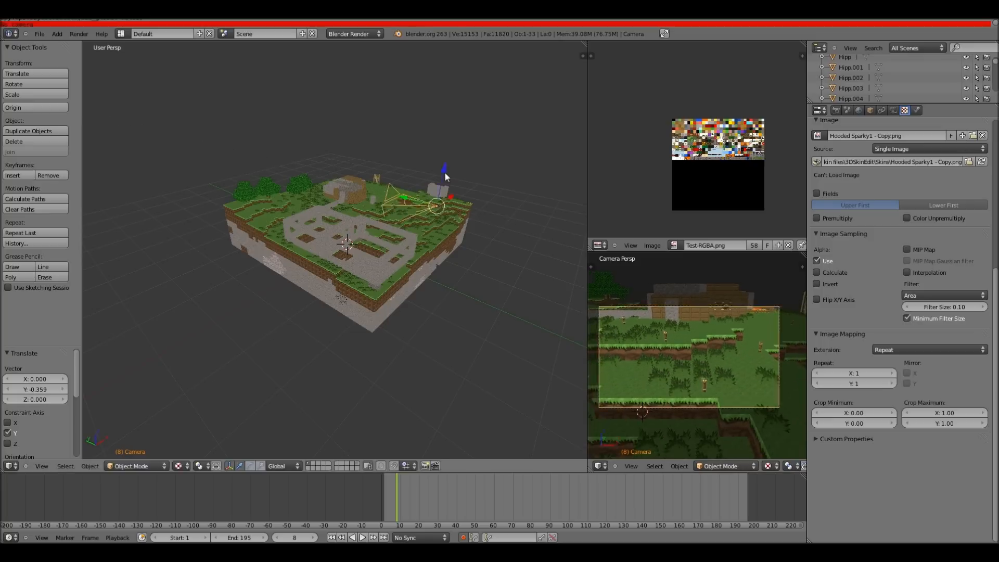
Render a still test image of the grass from the repositioned camera
{"action": "left_click", "coordinate": [78, 34]}
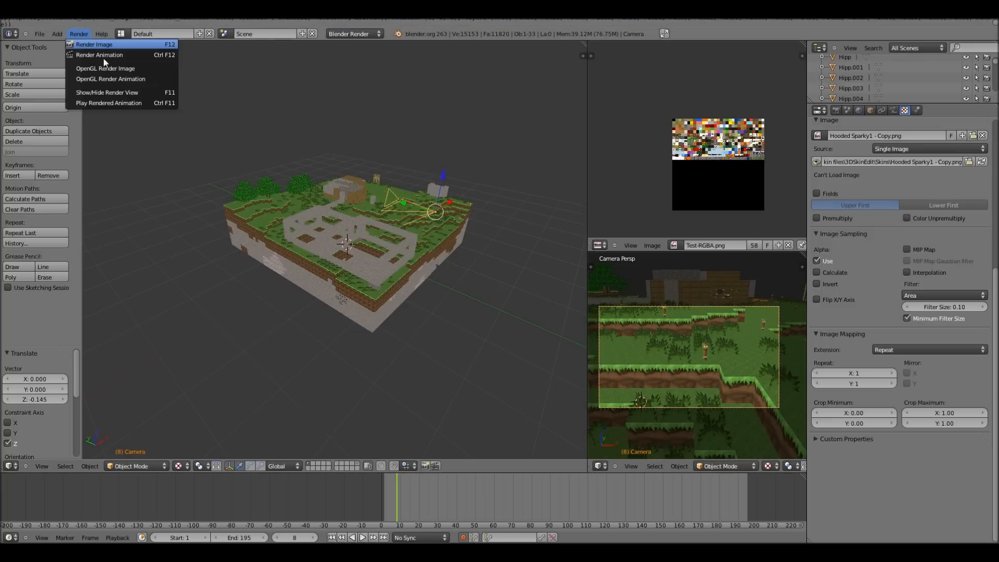
{"action": "left_click", "coordinate": [94, 43]}
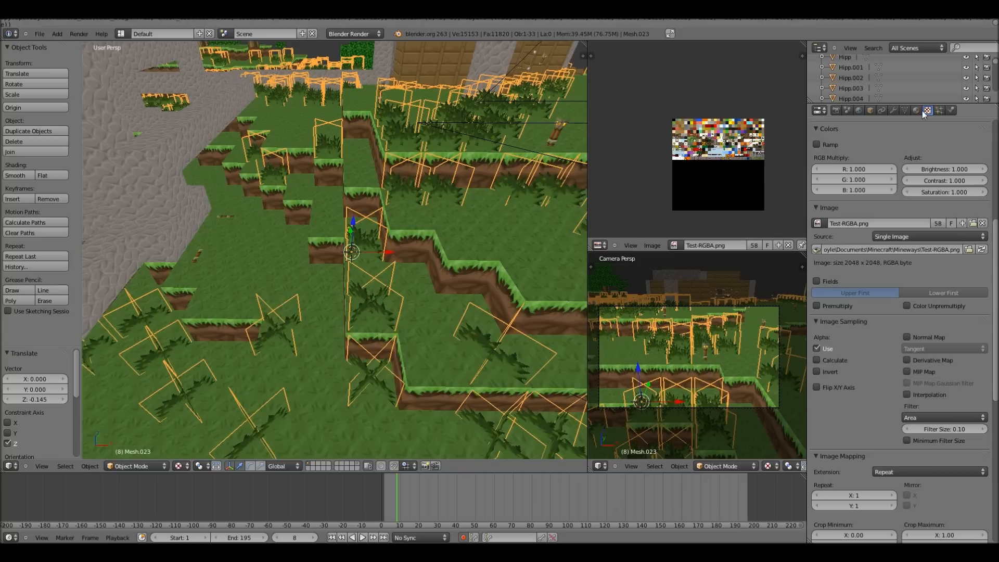
Map the grass texture with UV coordinates using the UVMap layer
{"action": "left_click", "coordinate": [916, 110]}
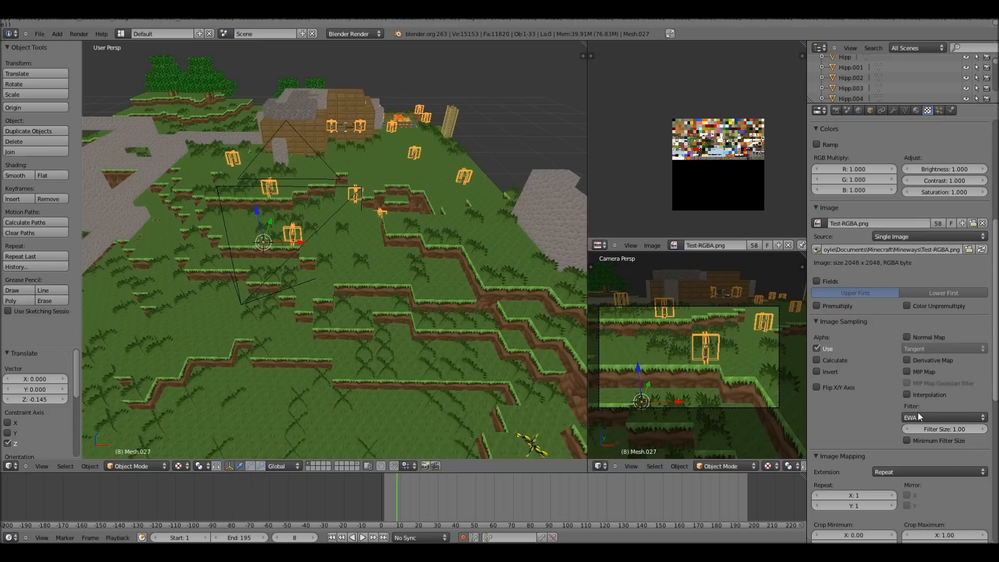
{"action": "left_click", "coordinate": [944, 418]}
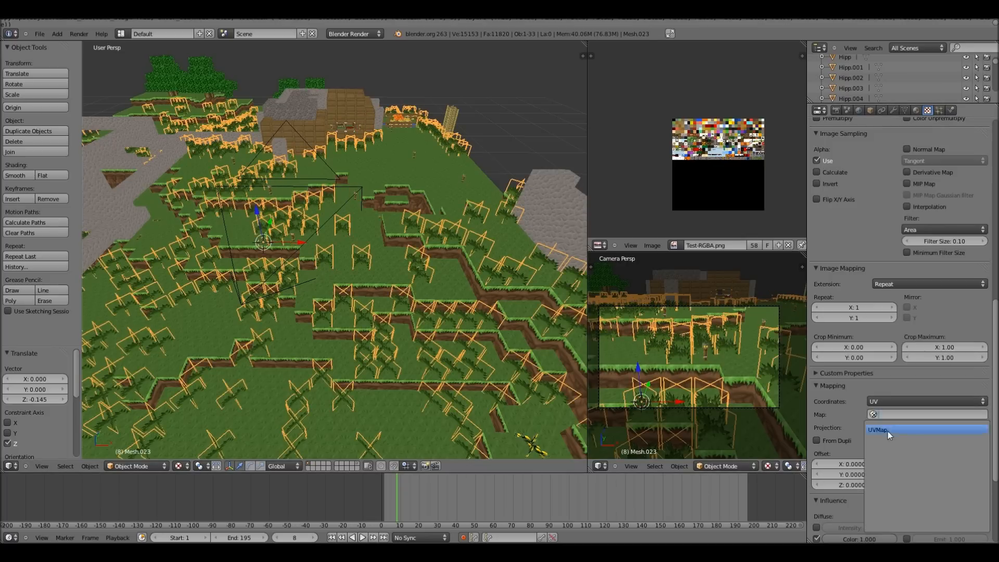
{"action": "left_click", "coordinate": [885, 430]}
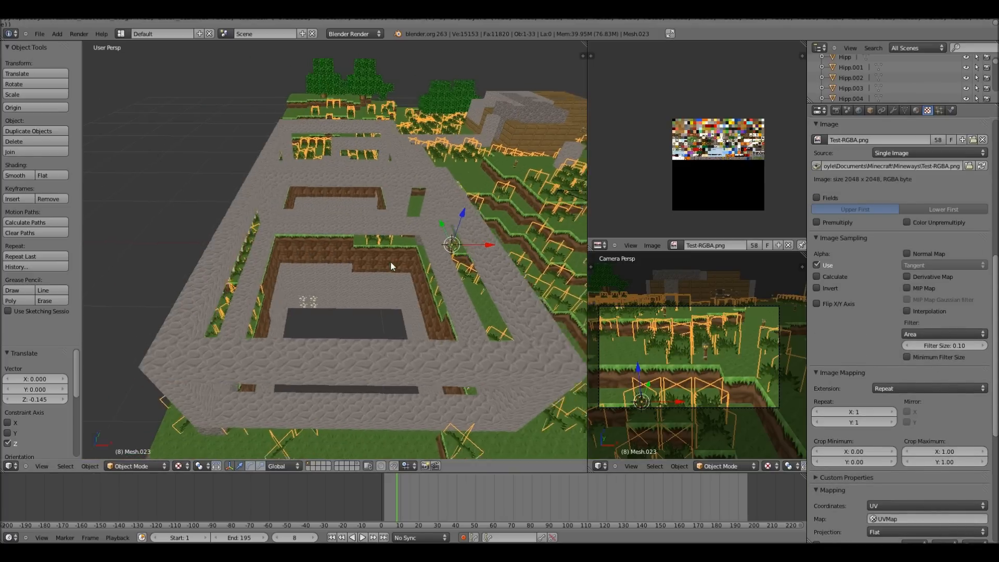
Render a second test still of the grassy scene from the camera
{"action": "left_click", "coordinate": [78, 33]}
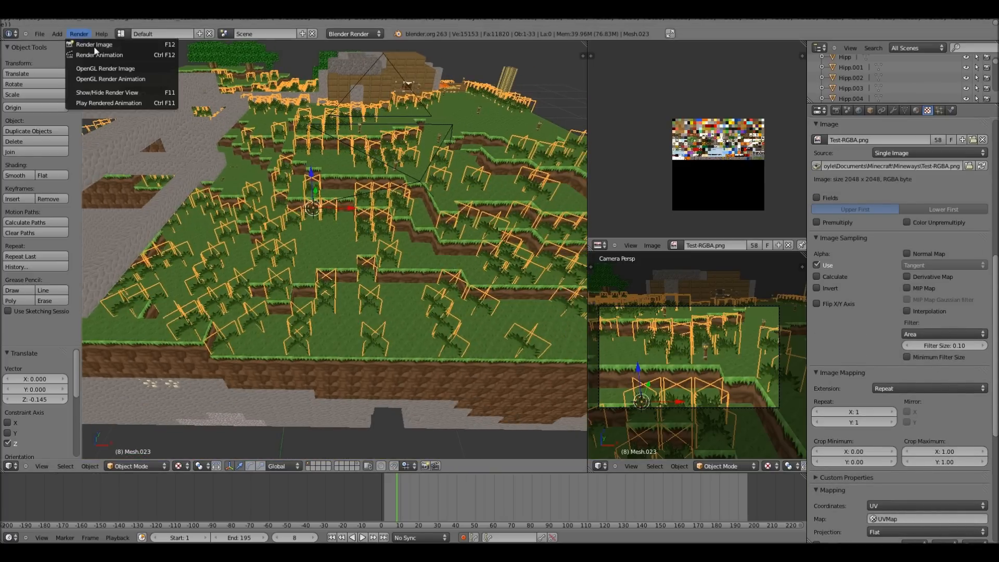
{"action": "left_click", "coordinate": [93, 43]}
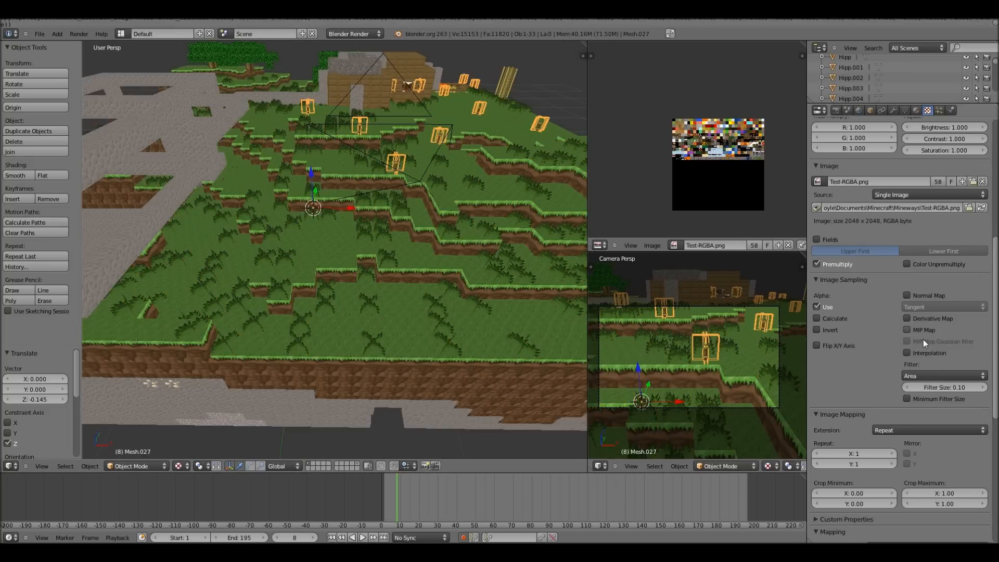
With torch texture slot D.027 selected, render the camera view showing the grass ledge and torch
{"action": "scroll", "scroll_direction": "down", "scroll_amount": 3}
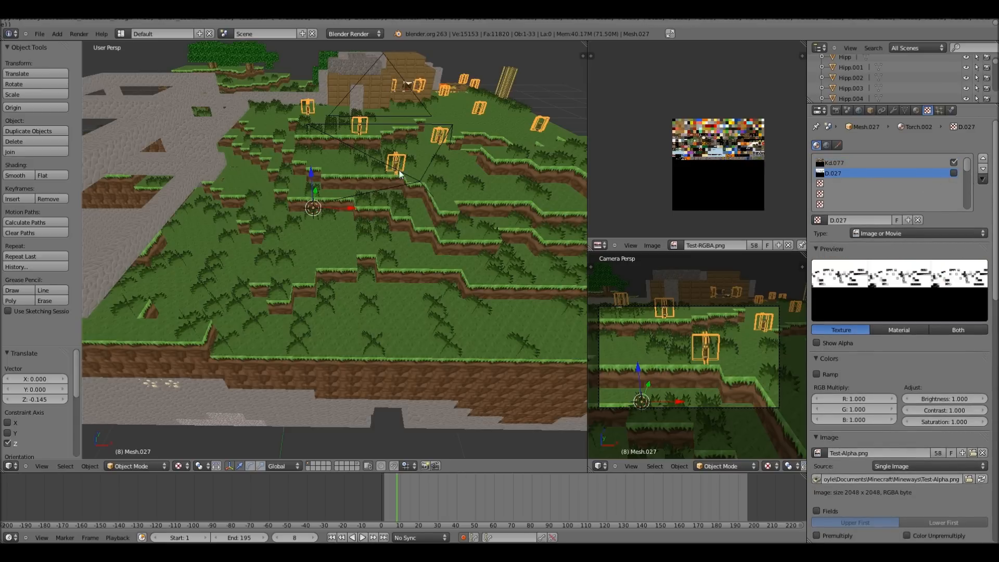
{"action": "left_click", "coordinate": [78, 33]}
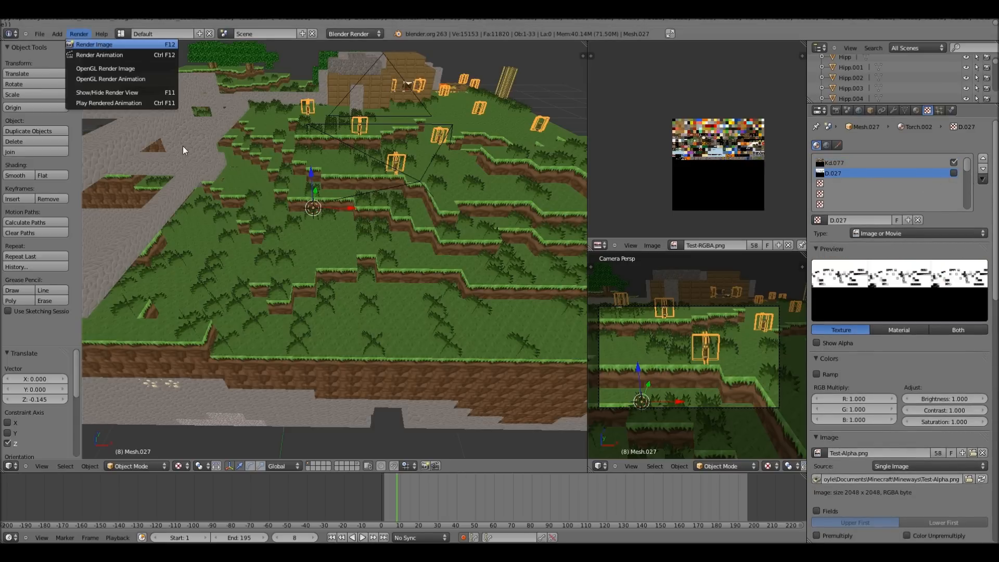
{"action": "left_click", "coordinate": [95, 44]}
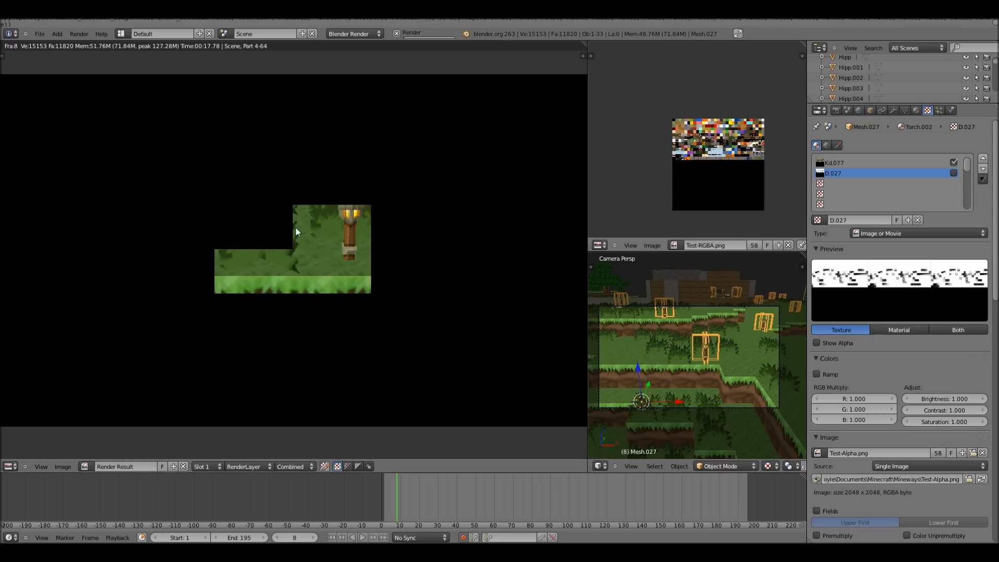